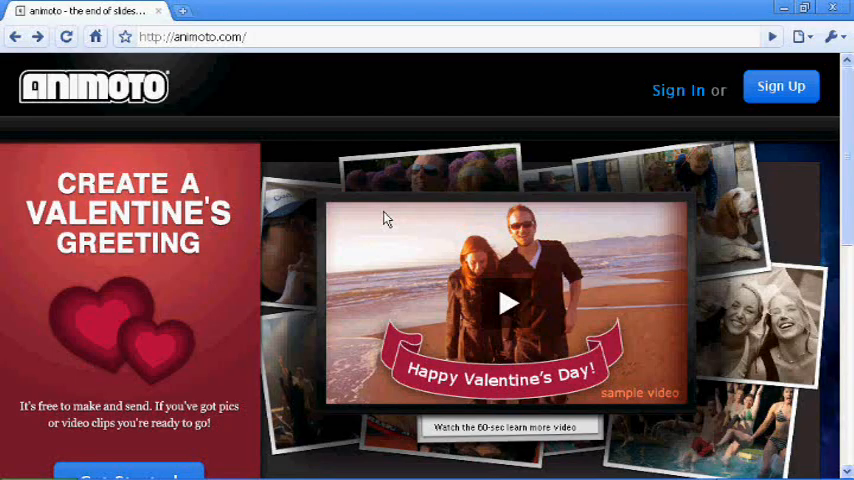
mouse_move(143, 107)
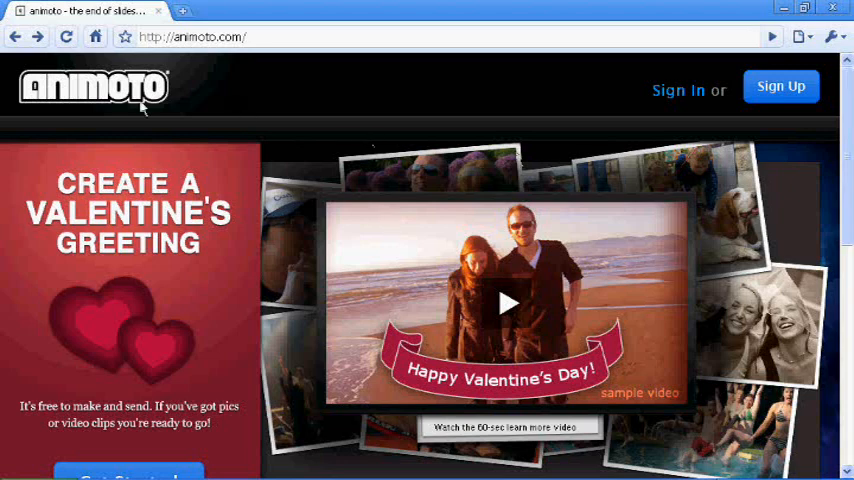
mouse_move(363, 135)
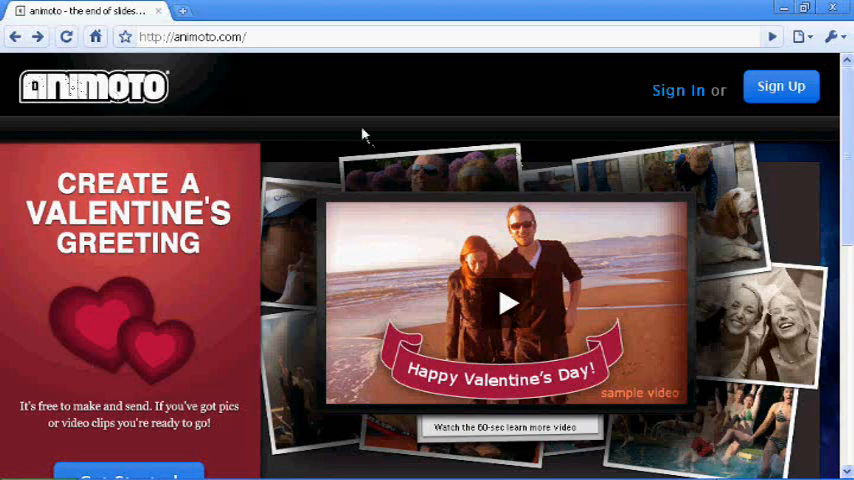
mouse_move(240, 88)
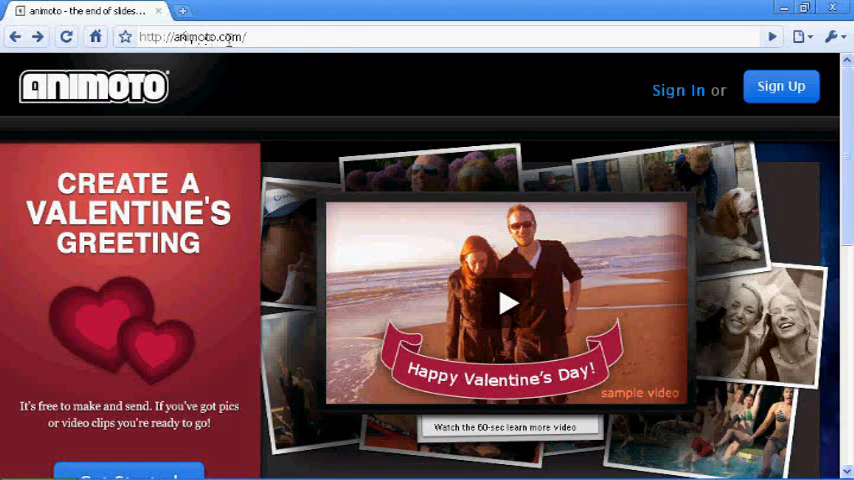
mouse_move(393, 94)
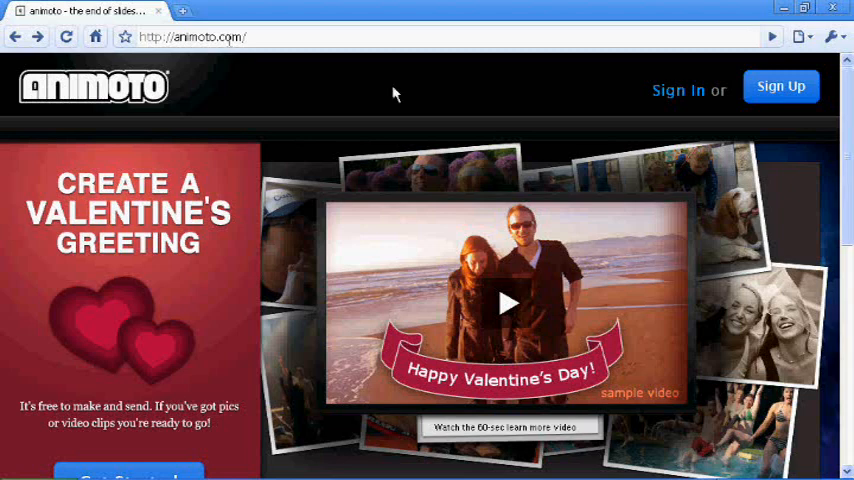
mouse_move(789, 97)
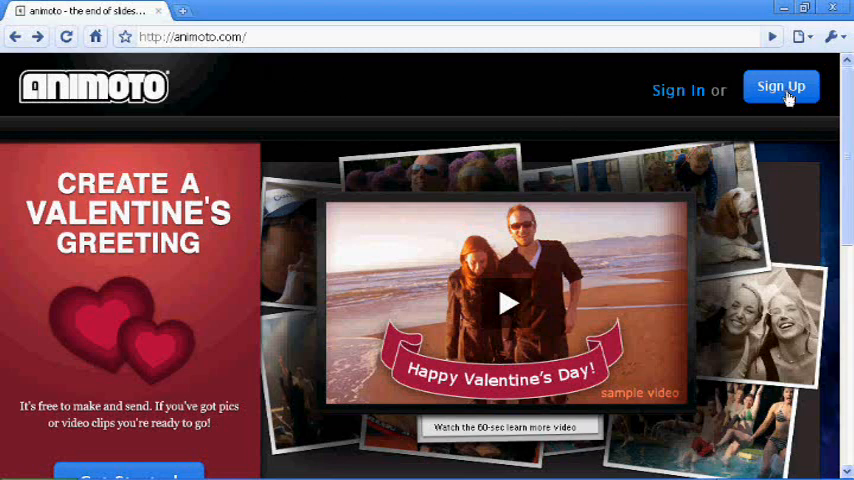
mouse_move(663, 104)
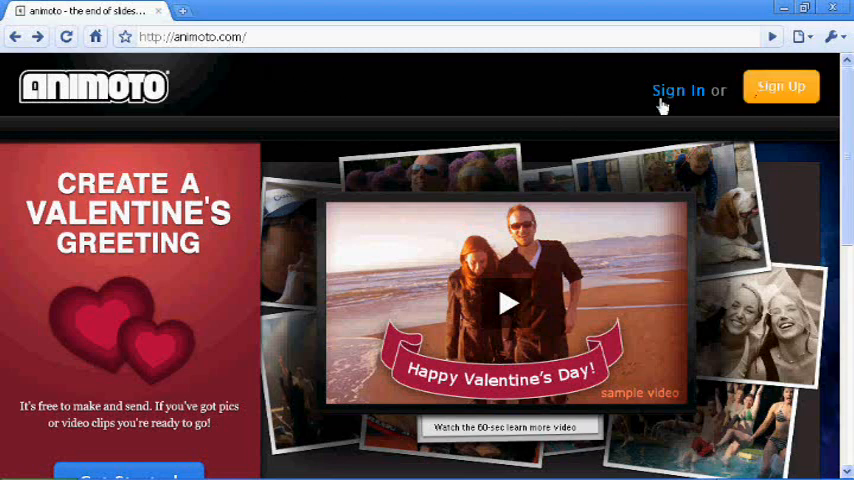
mouse_move(510, 108)
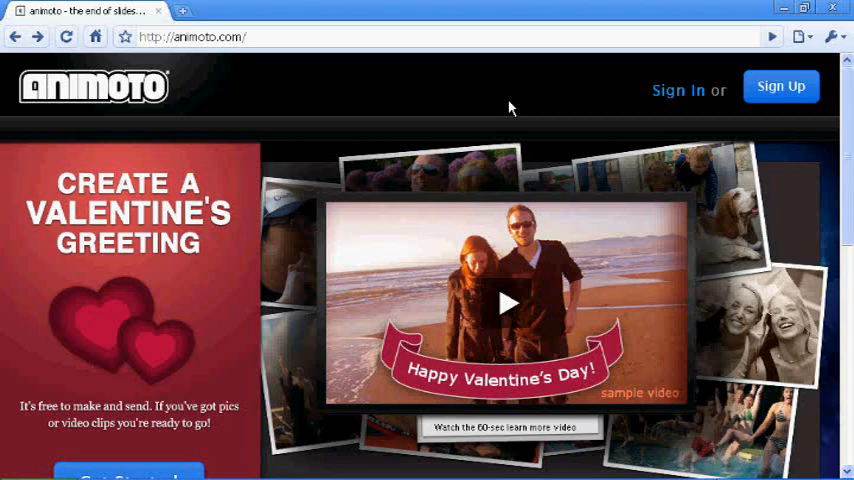
mouse_move(678, 90)
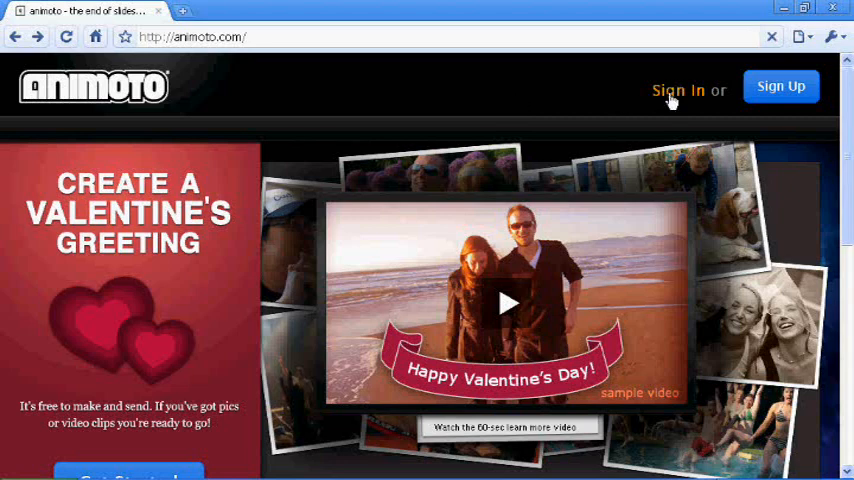
Sign in to Animoto and dismiss Chrome's save-password prompt on My Videos
click(677, 90)
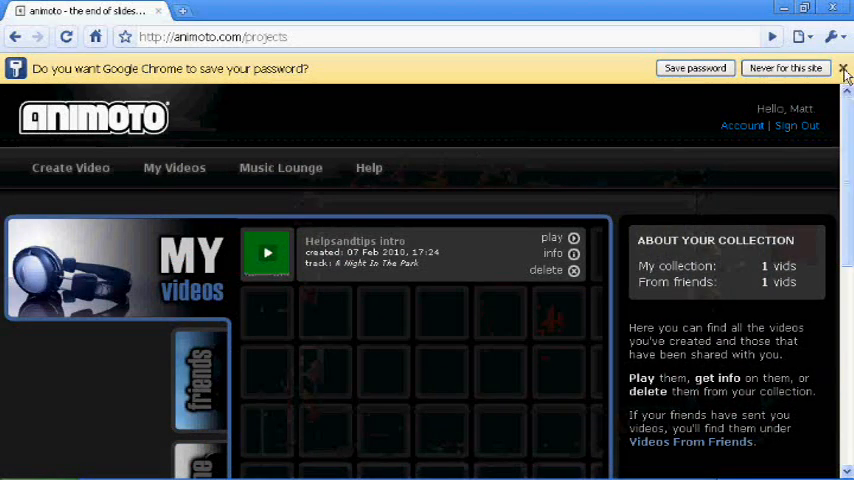
click(842, 68)
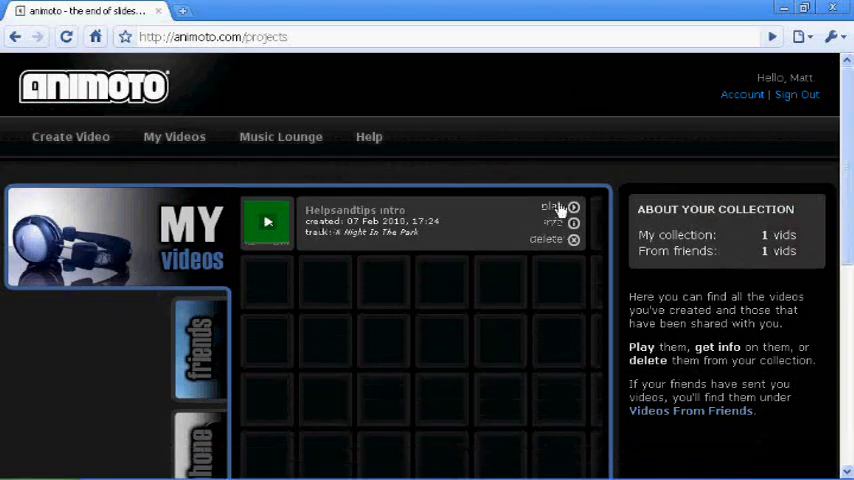
mouse_move(375, 365)
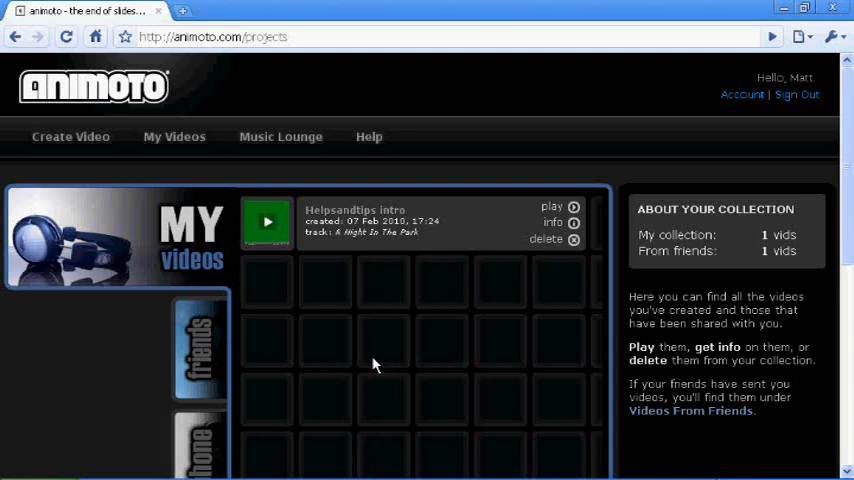
mouse_move(349, 290)
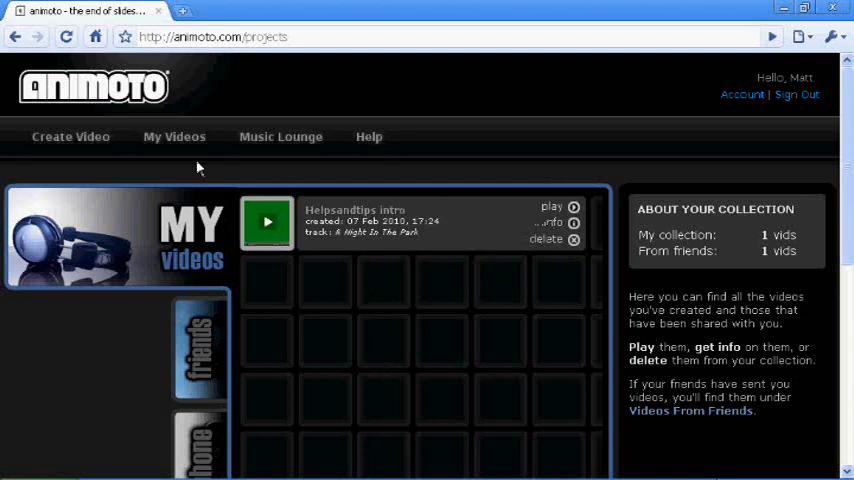
mouse_move(95, 143)
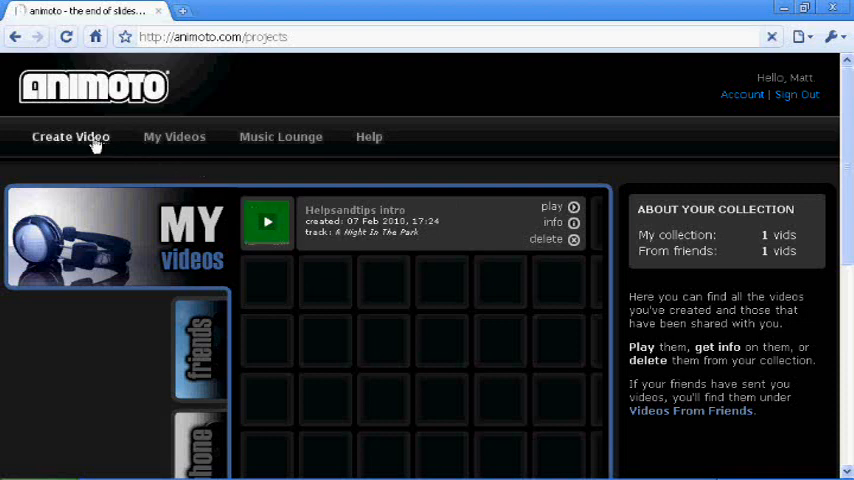
Open Create Video and scroll down to the Animoto originals video types
click(70, 137)
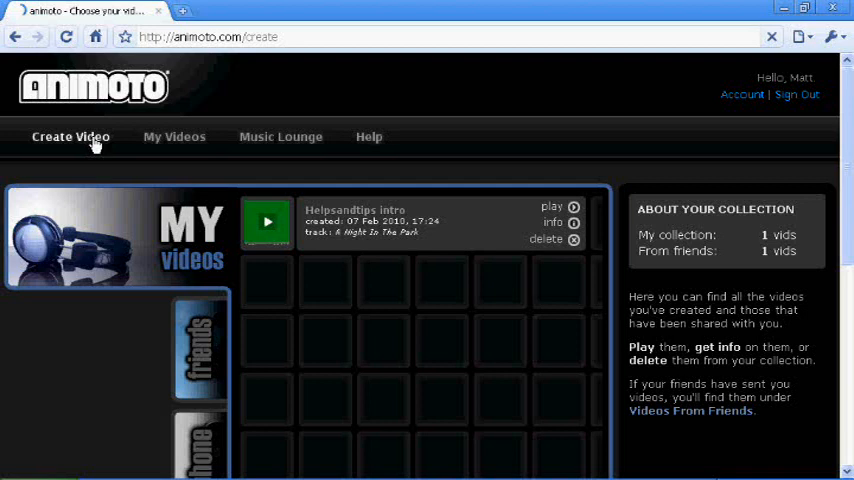
mouse_move(420, 379)
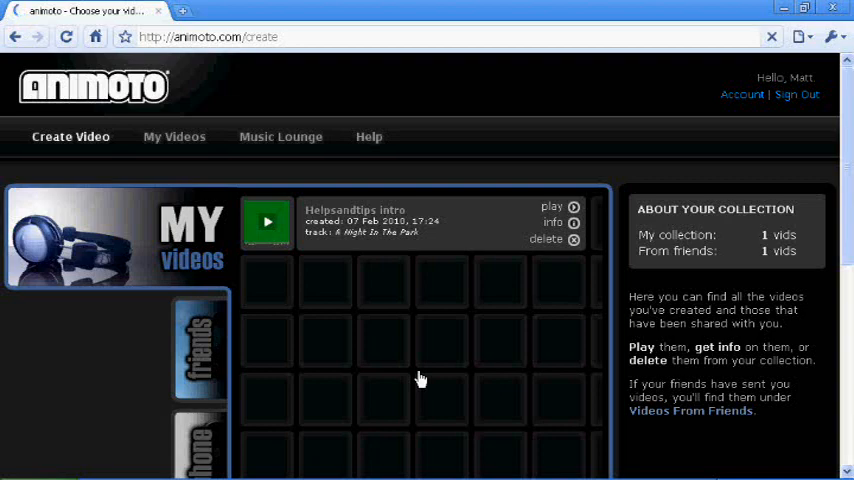
click(70, 137)
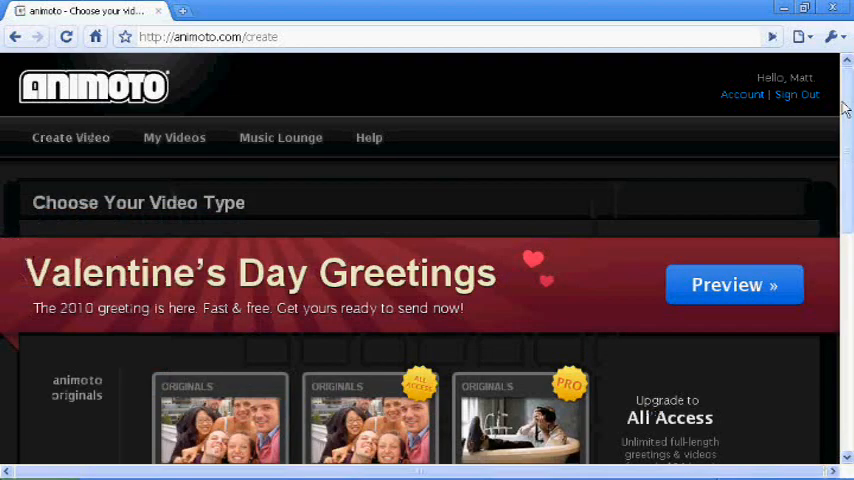
scroll(down, 3)
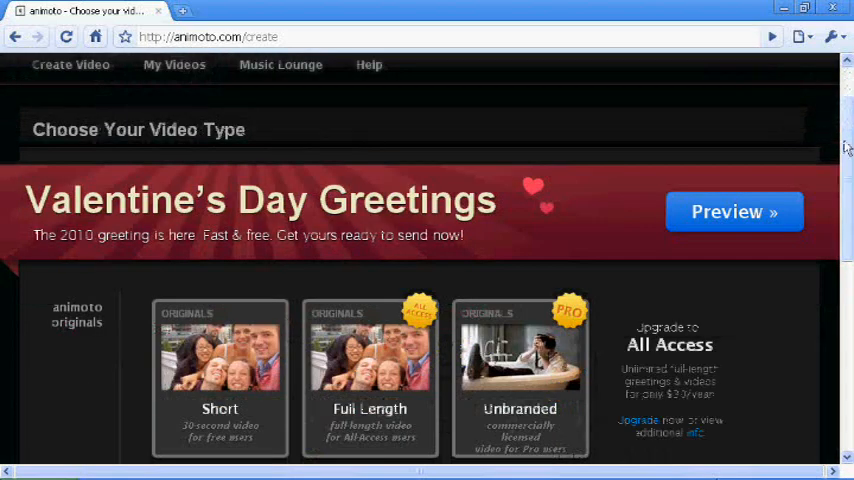
scroll(down, 3)
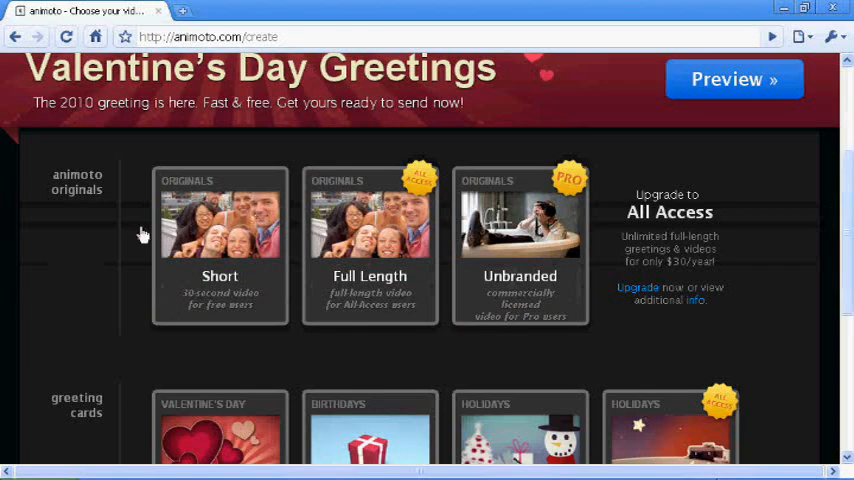
mouse_move(240, 237)
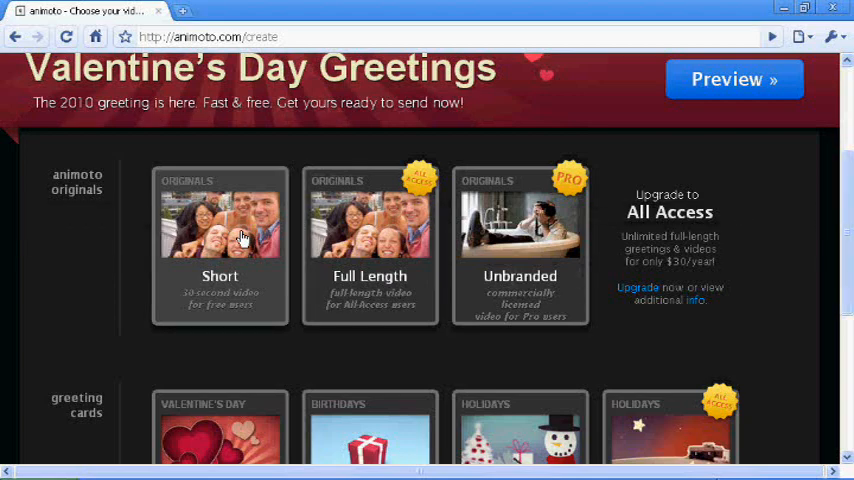
mouse_move(200, 362)
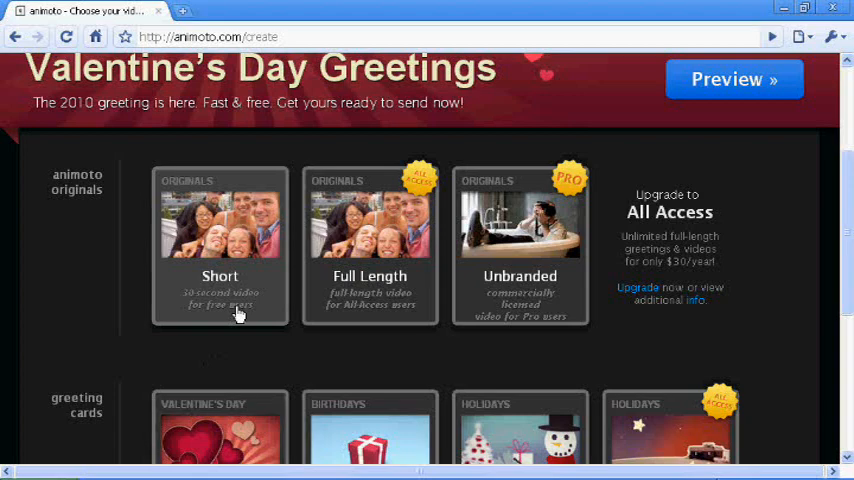
Choose the free 30-second Short video type and create the video
click(220, 245)
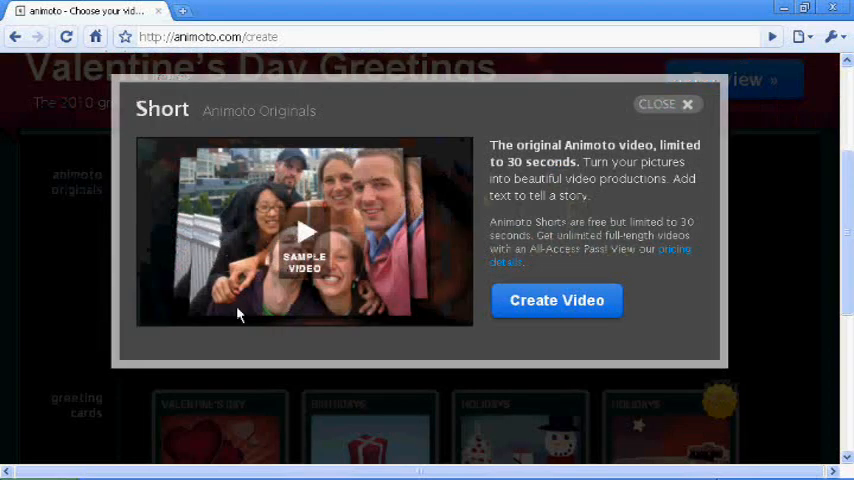
mouse_move(474, 291)
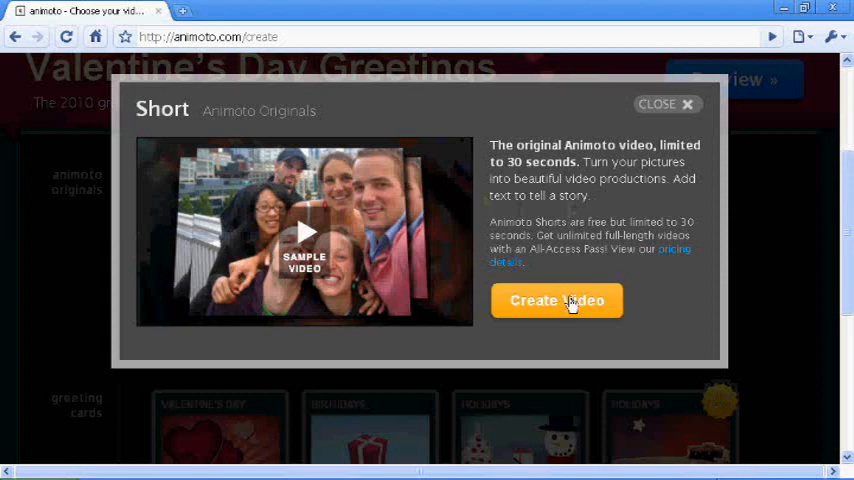
click(556, 300)
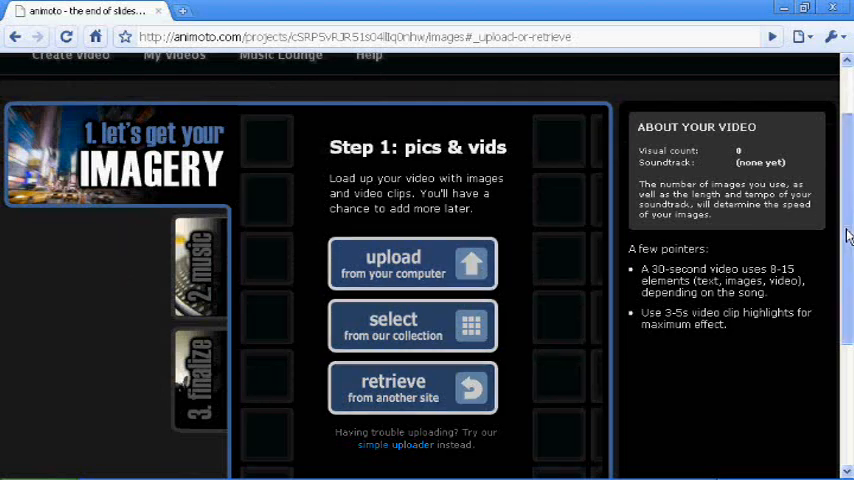
Upload images.jpg from My Pictures as the video's first picture
scroll(up, 3)
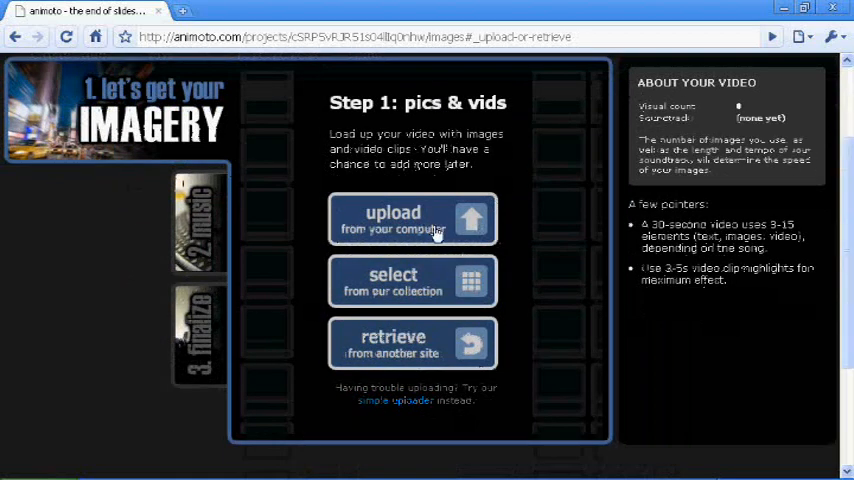
mouse_move(518, 254)
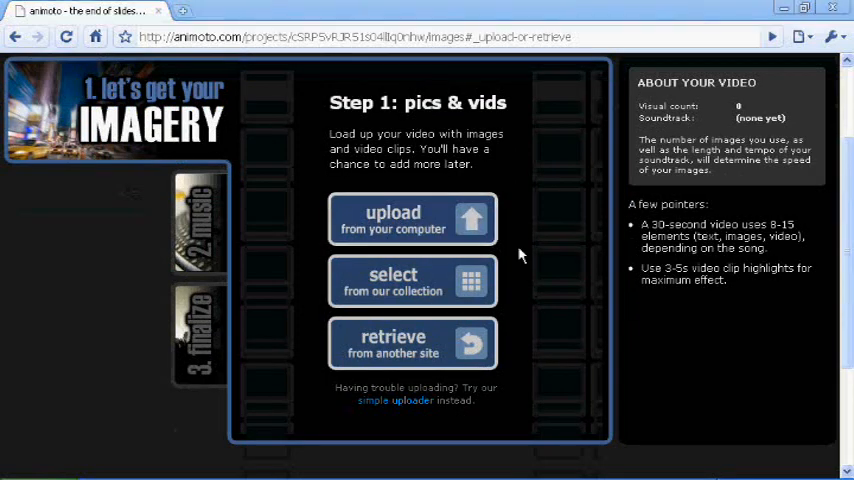
click(412, 219)
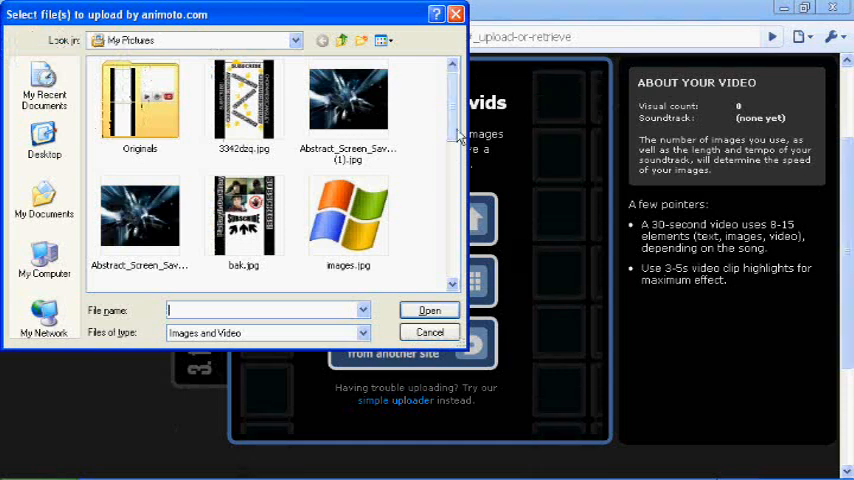
scroll(down, 3)
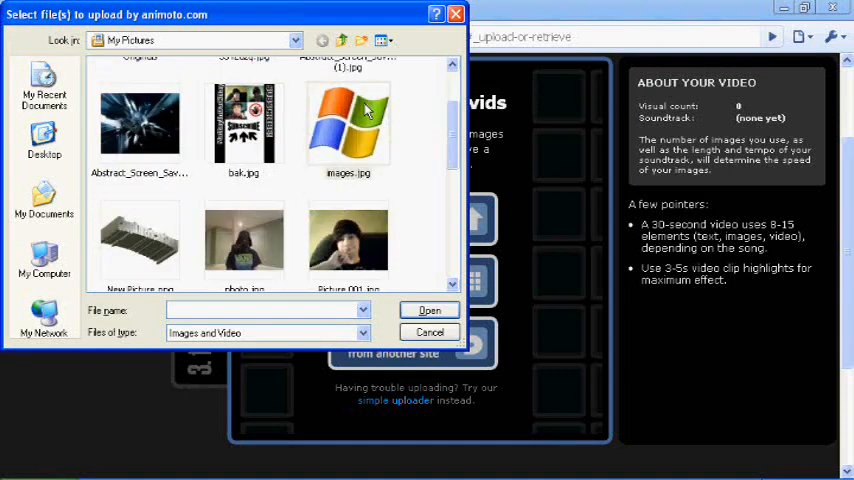
click(348, 123)
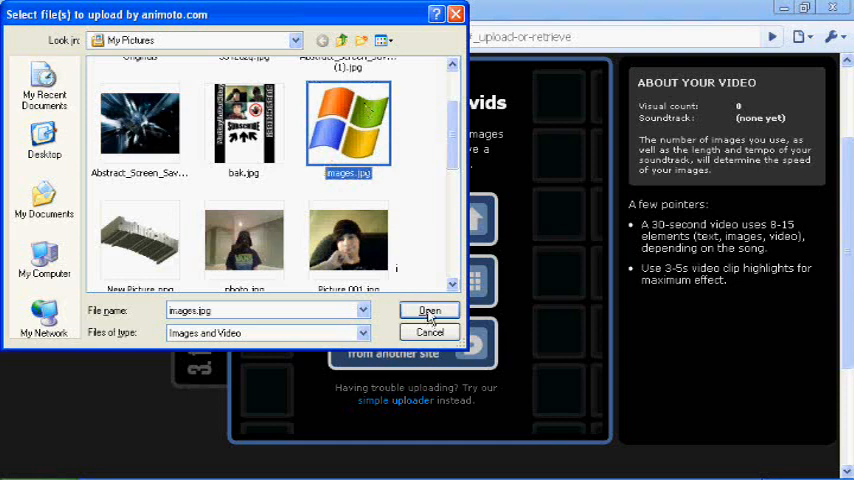
click(429, 310)
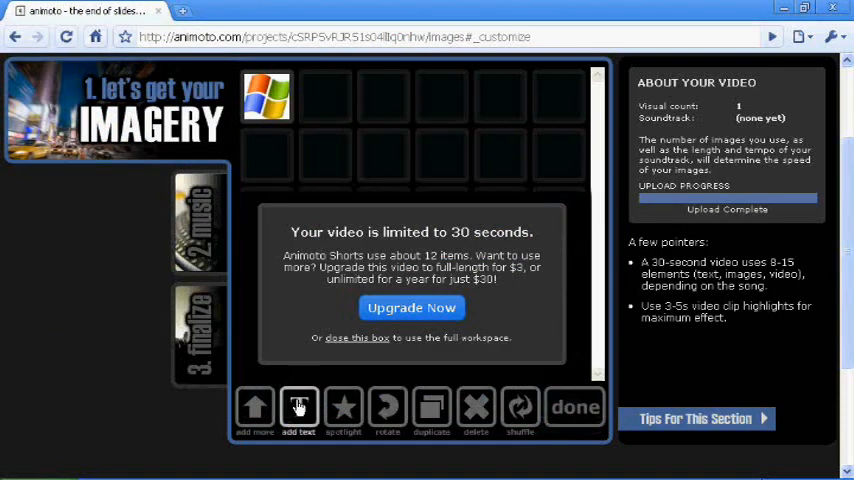
mouse_move(476, 407)
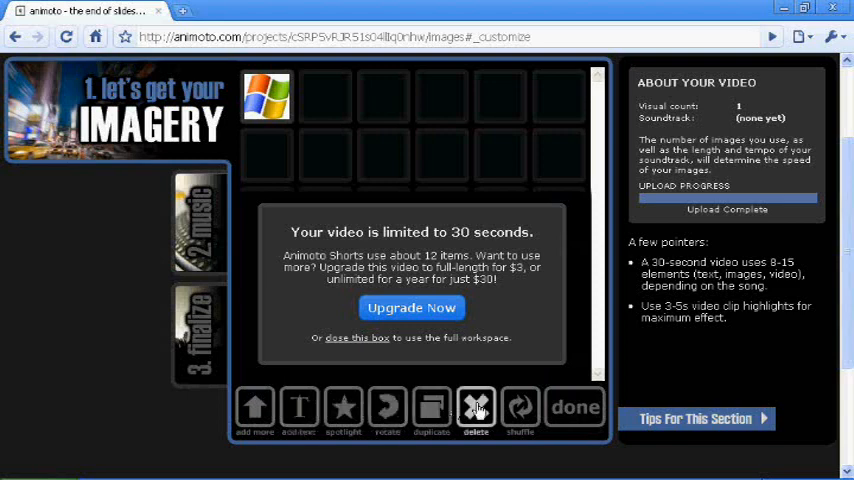
mouse_move(299, 407)
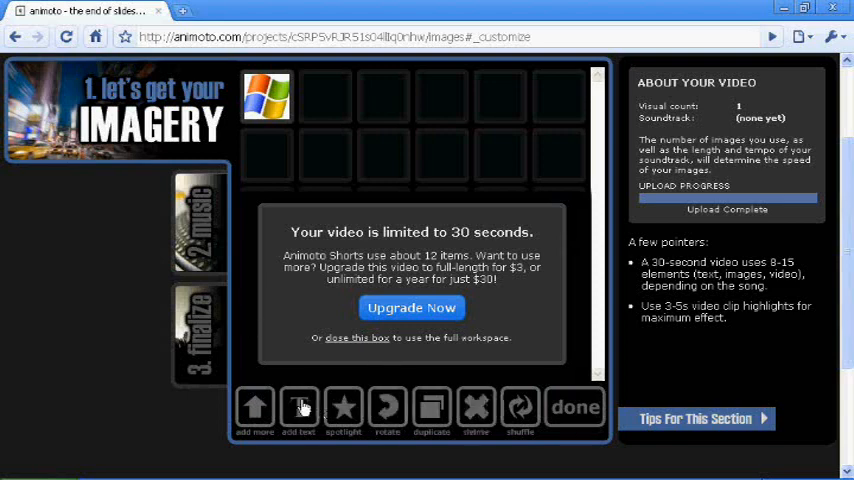
Add a text slide titled 'Helpsandtips' before the Windows logo image
click(298, 410)
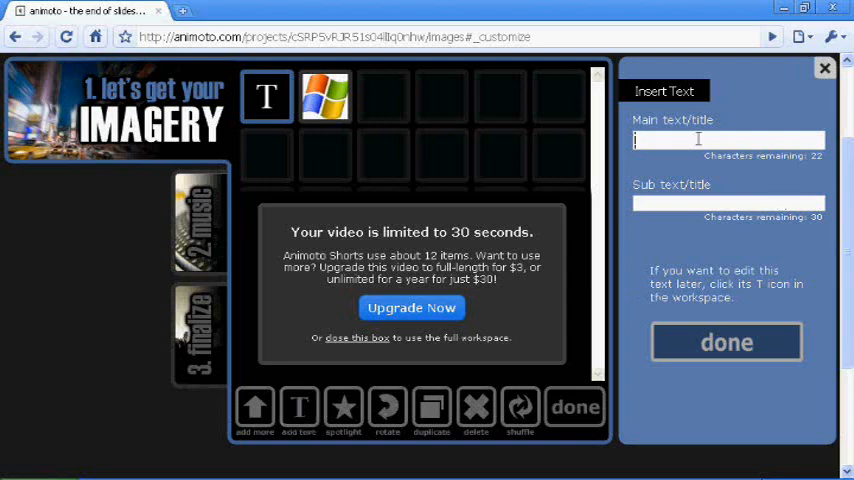
text(Helpsa)
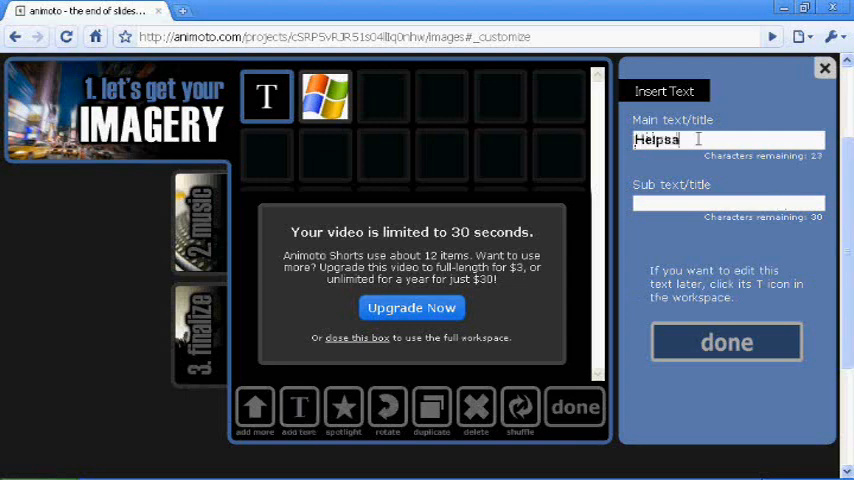
text(ndtips)
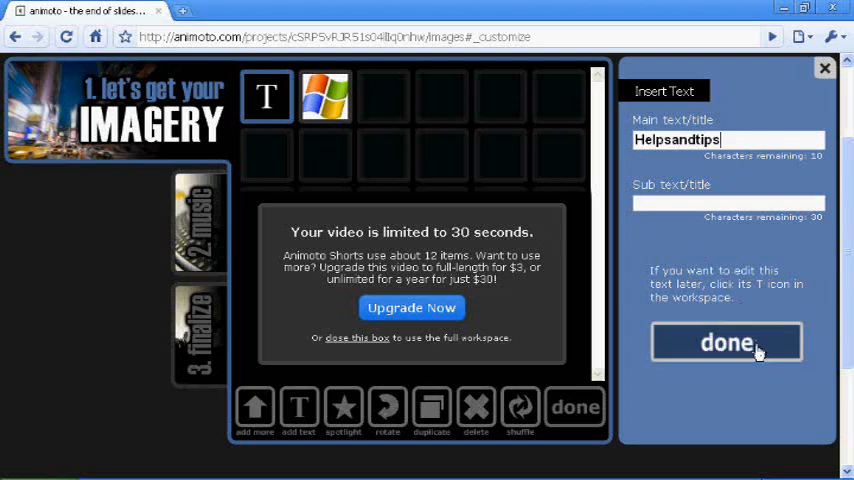
mouse_move(540, 293)
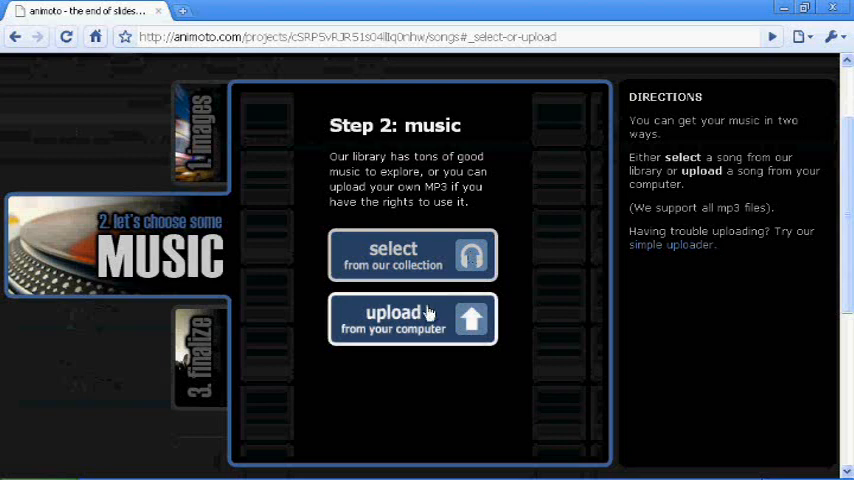
mouse_move(393, 312)
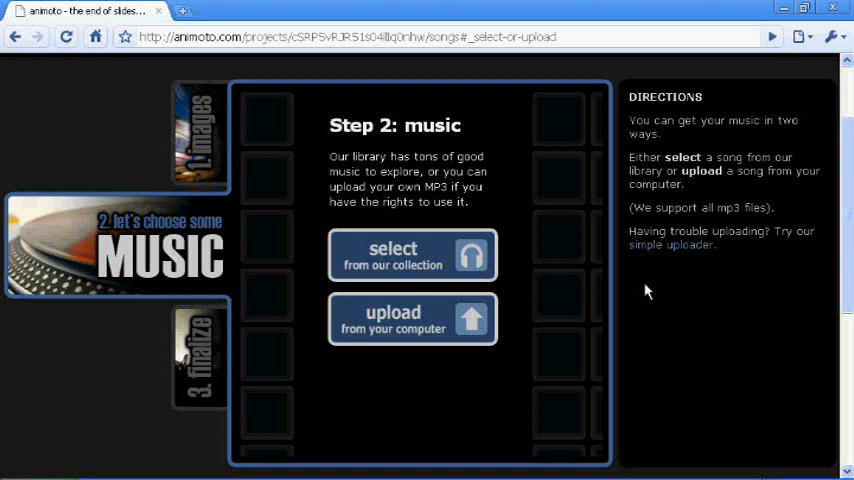
mouse_move(458, 271)
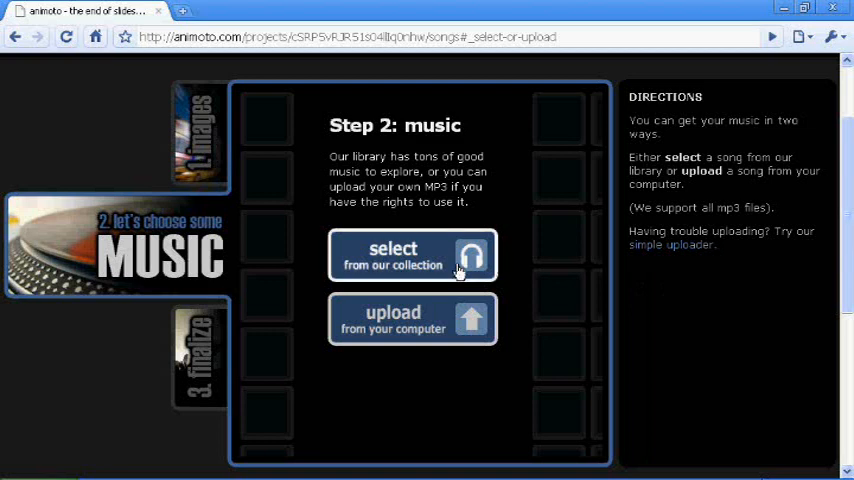
mouse_move(537, 277)
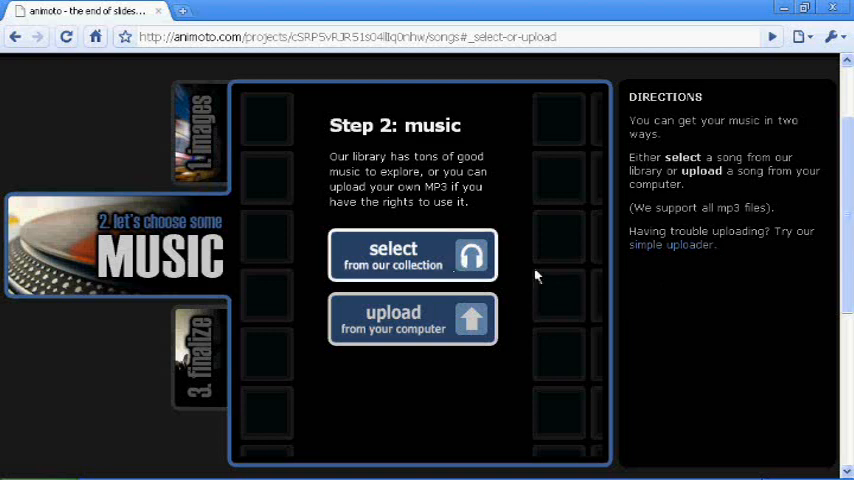
mouse_move(597, 227)
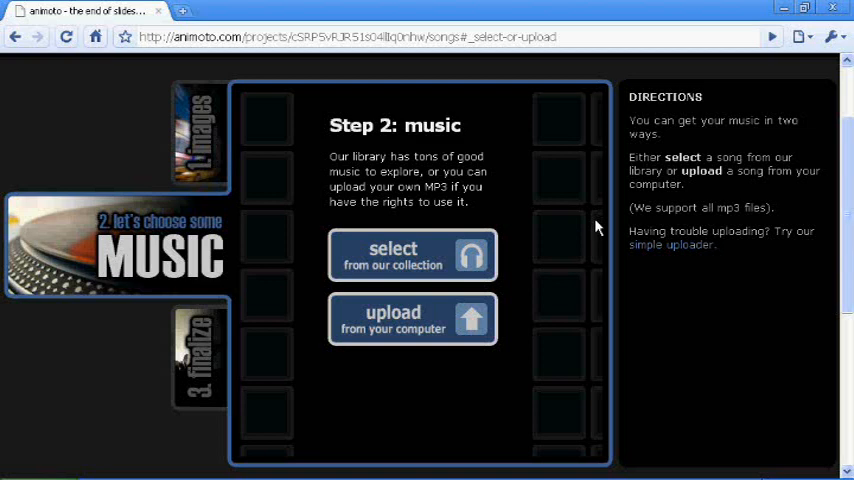
mouse_move(253, 312)
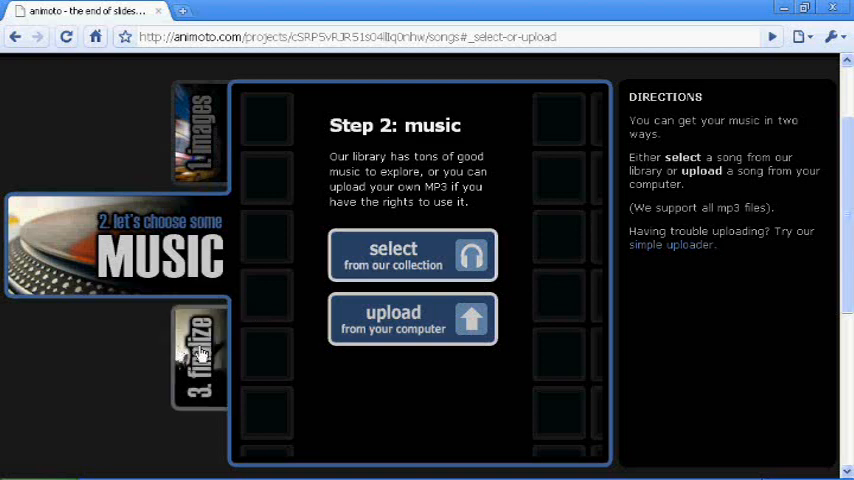
Leave the imagery step and advance to the music step
click(200, 355)
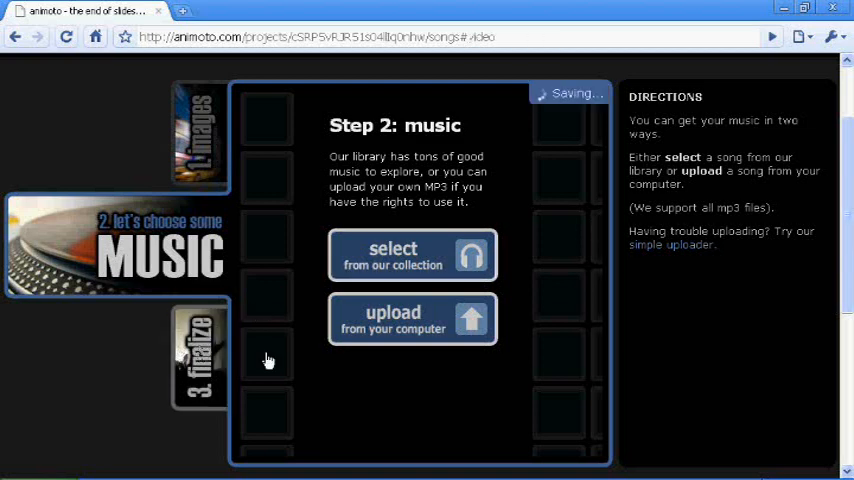
Open the finalize step and scroll through image pacing and cover screen settings
click(200, 360)
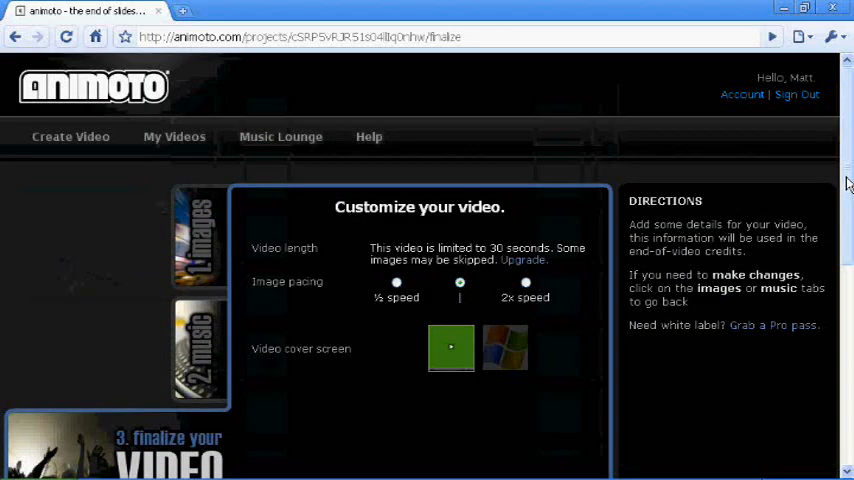
scroll(down, 3)
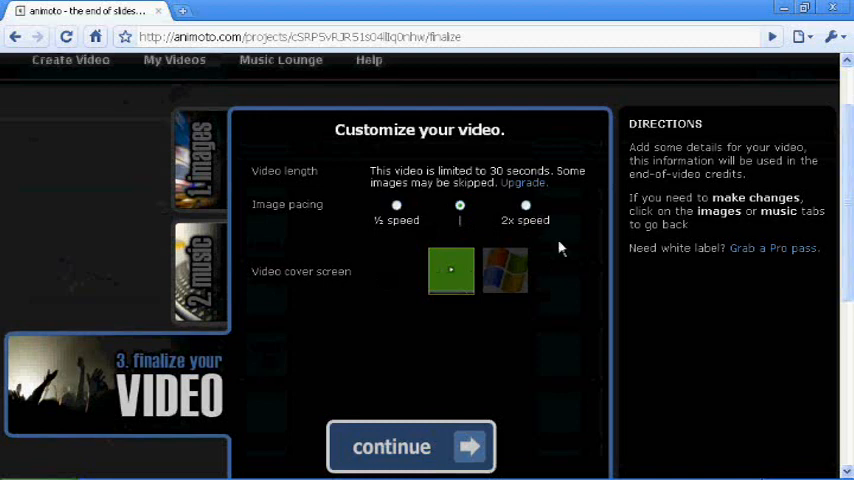
mouse_move(407, 318)
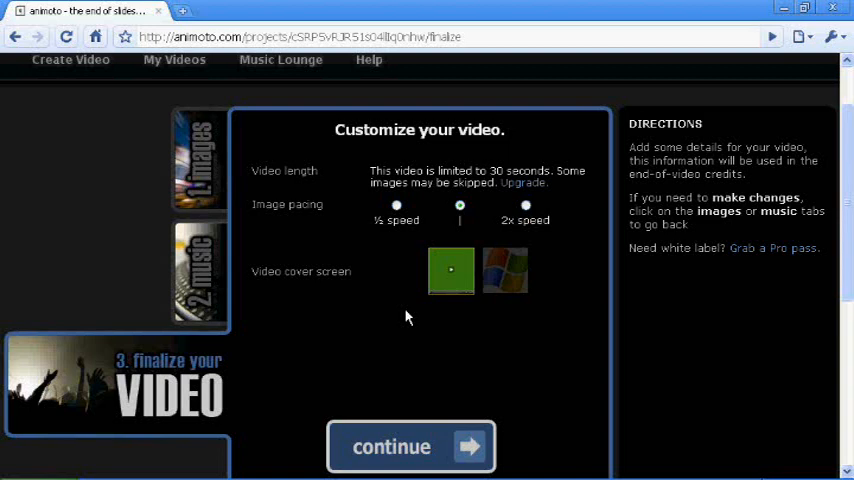
mouse_move(435, 447)
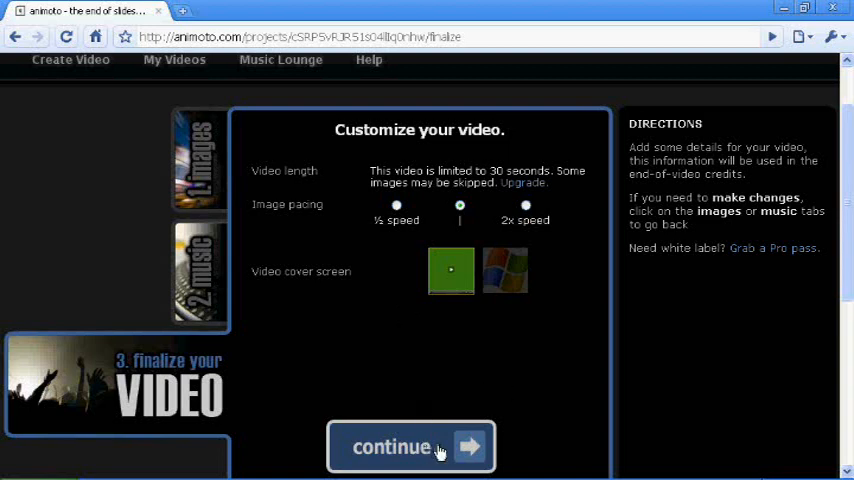
mouse_move(558, 348)
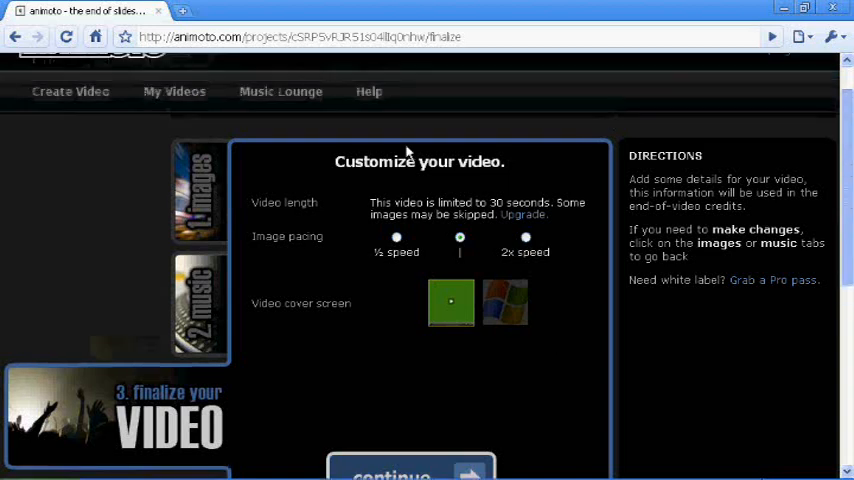
mouse_move(174, 92)
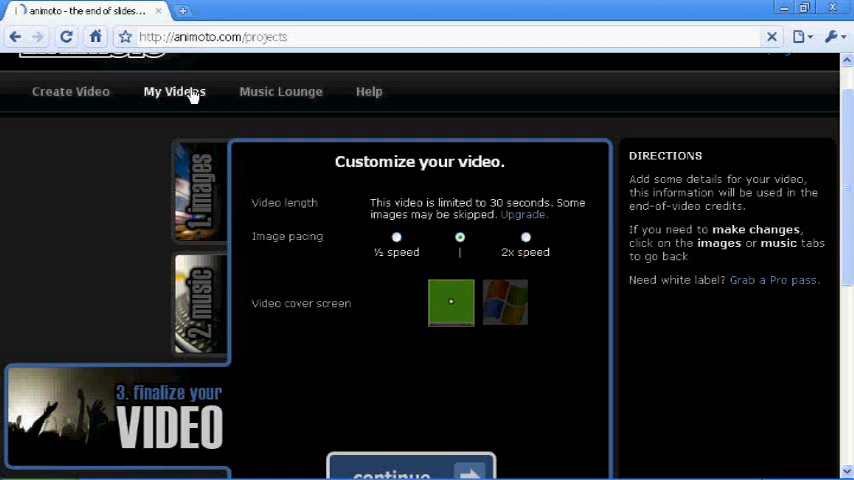
Open My Videos to see the finished Helpsandtips intro and the new project
click(174, 91)
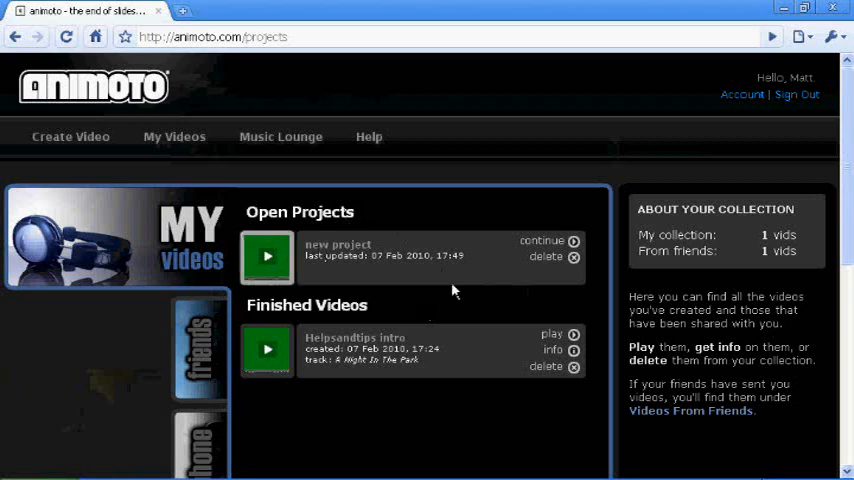
mouse_move(551, 262)
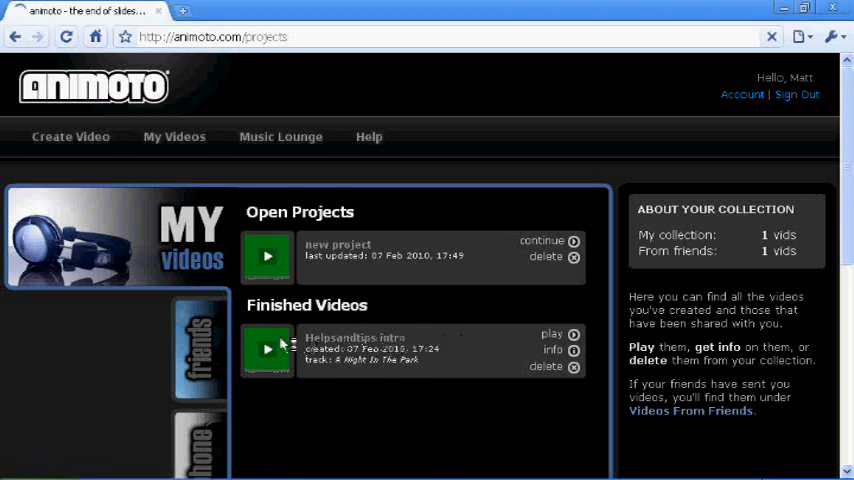
mouse_move(160, 322)
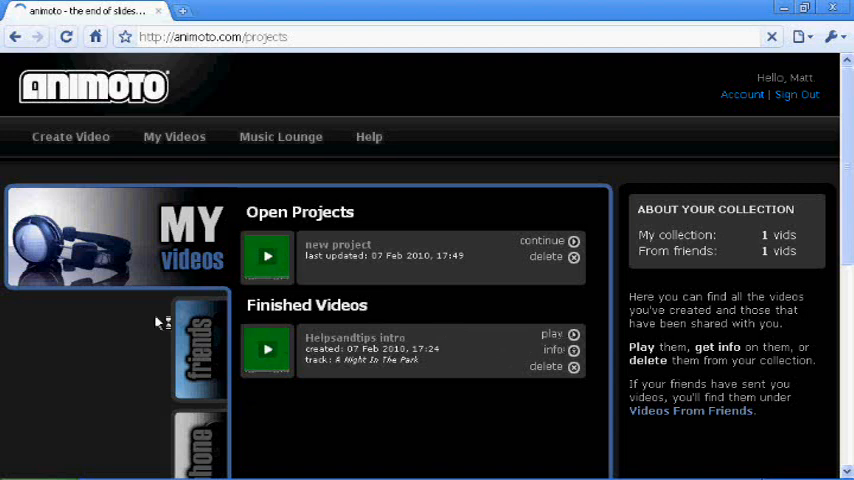
mouse_move(372, 338)
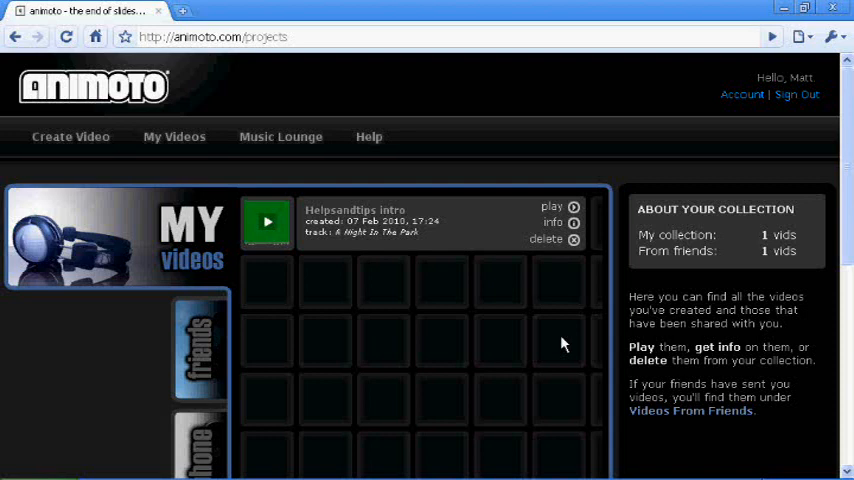
mouse_move(423, 344)
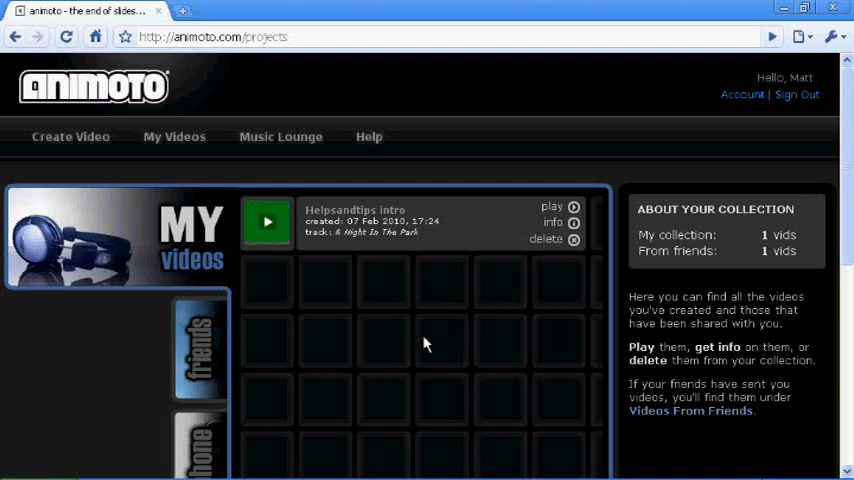